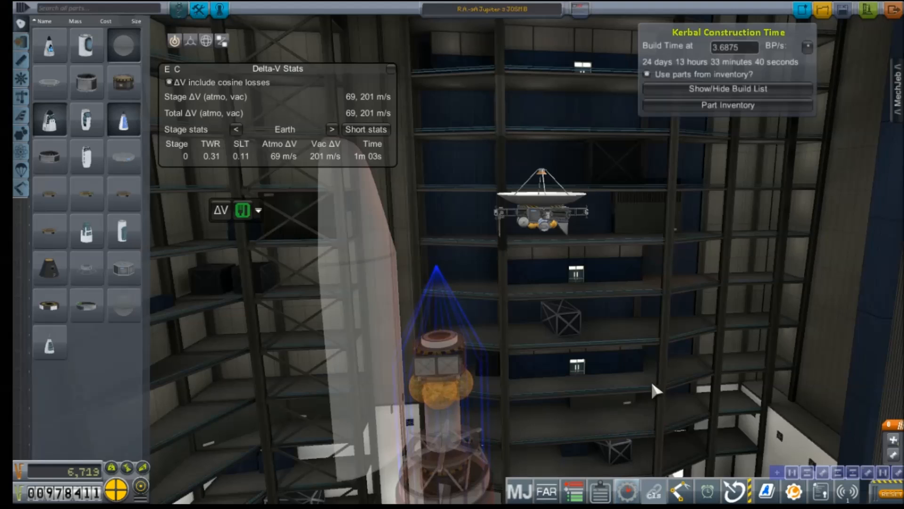
mouse_move(747, 300)
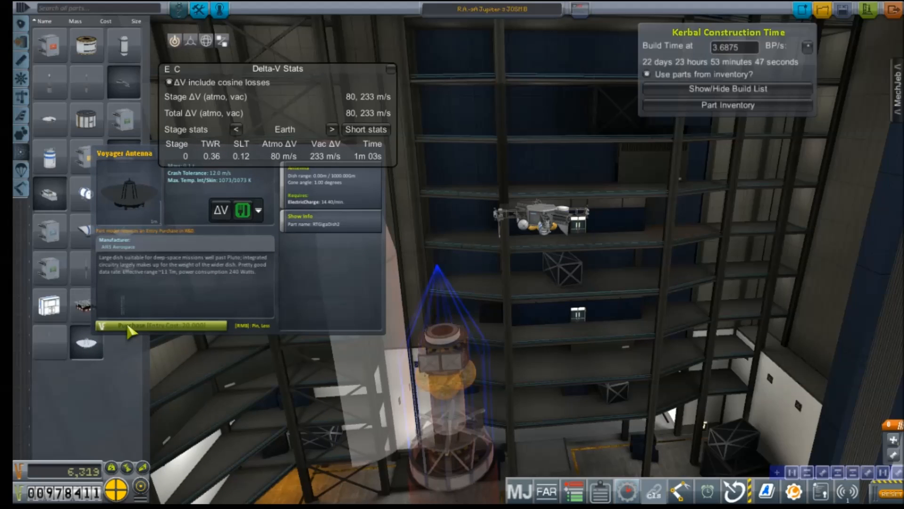
- Purchase the Voyager Antenna part and mount its large dish back on the probe
left_click(152, 325)
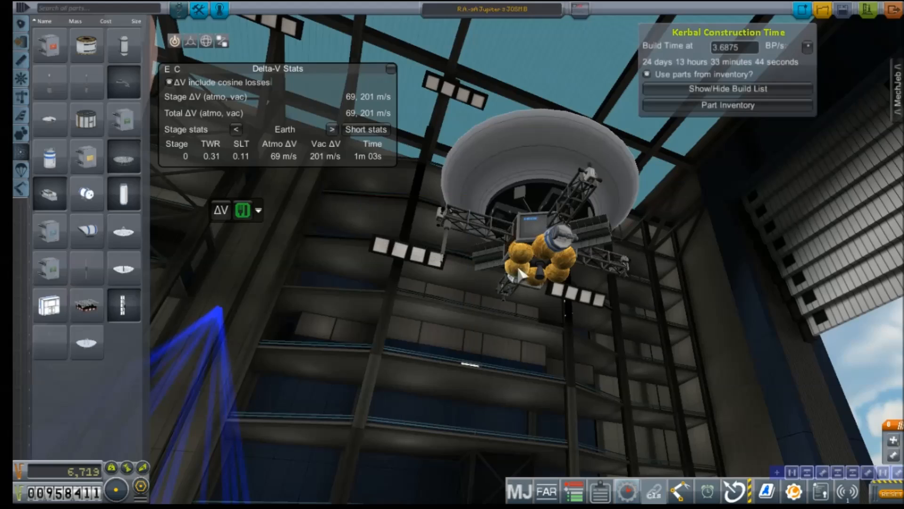
- Merge the probe onto the ten-stage launcher, reaching 12229/18125 m/s total delta-V
left_click(522, 271)
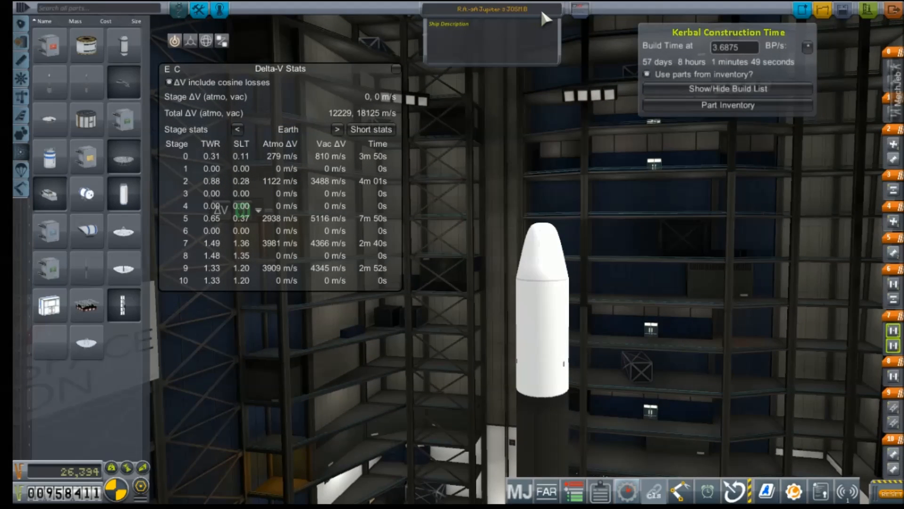
- Rename the vessel to R.A.-9A DSOP and show its KCT construction options
left_click(490, 9)
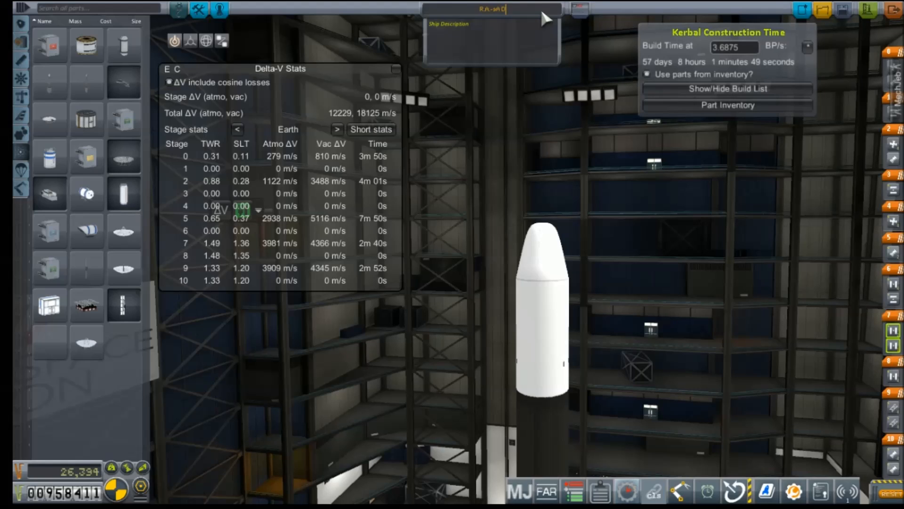
type("SOP")
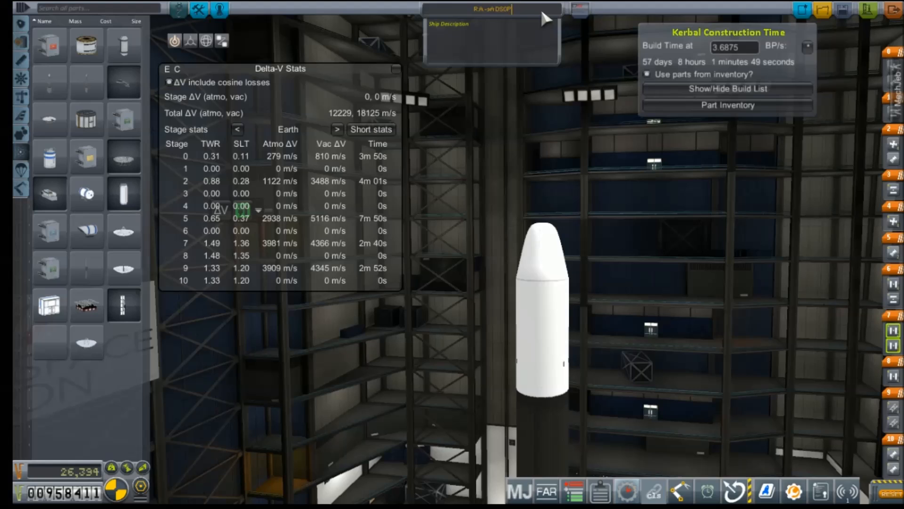
mouse_move(843, 11)
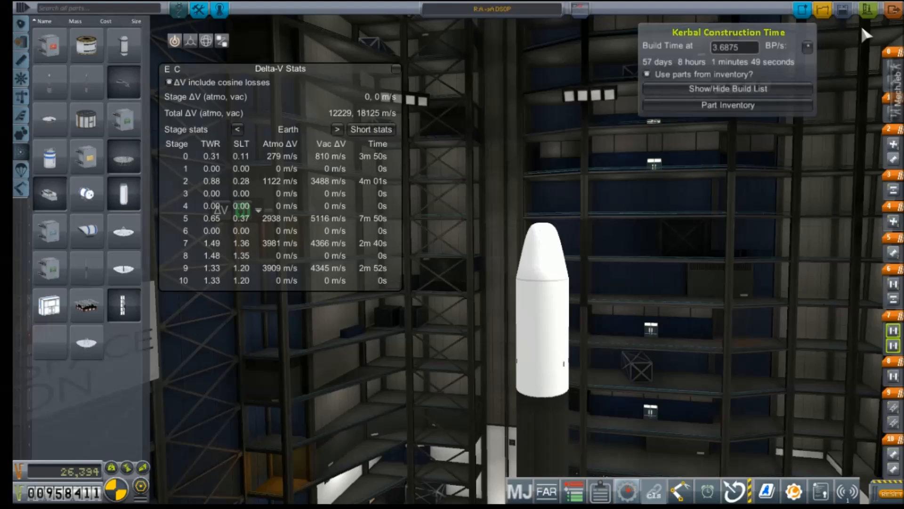
left_click(891, 10)
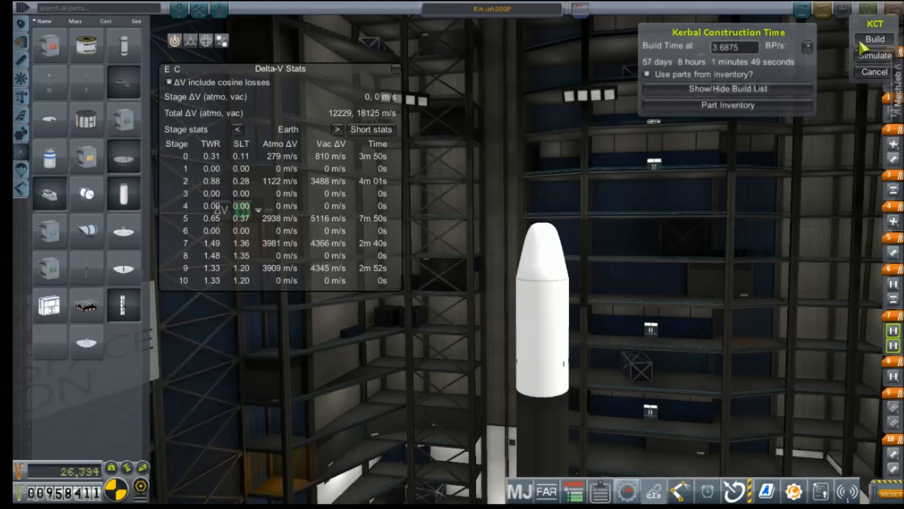
- Add R.A.-9A DSOP to the KCT build list and exit to the space center
left_click(873, 38)
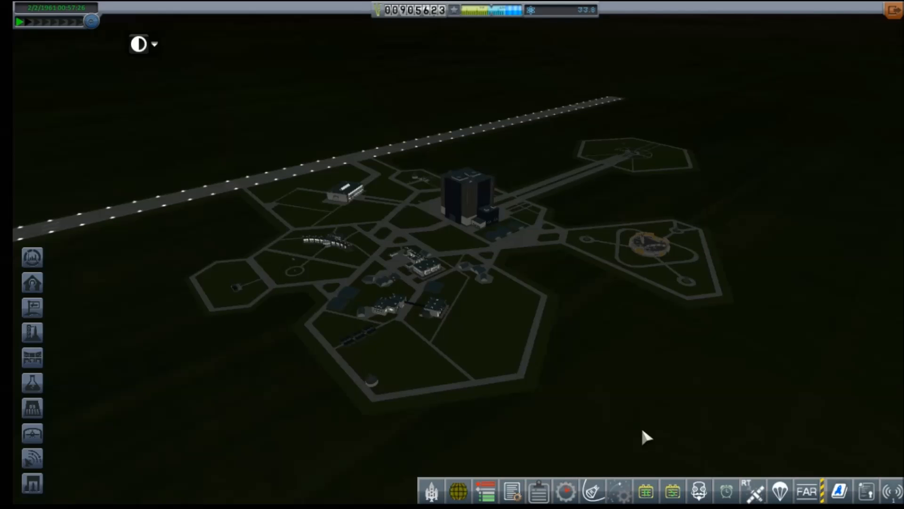
- Show the Kerbal Alarm Clock list and the KCT VAB build queue with DSOP at 0%
left_click(725, 491)
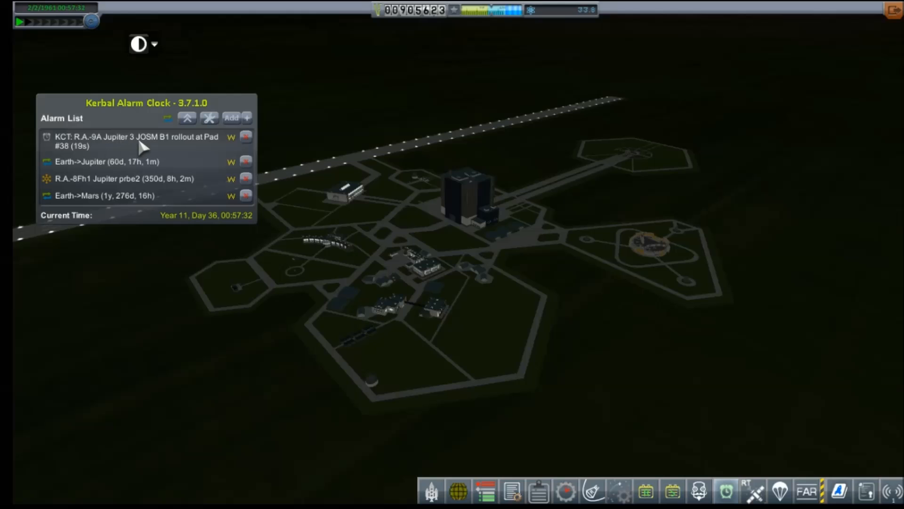
mouse_move(107, 162)
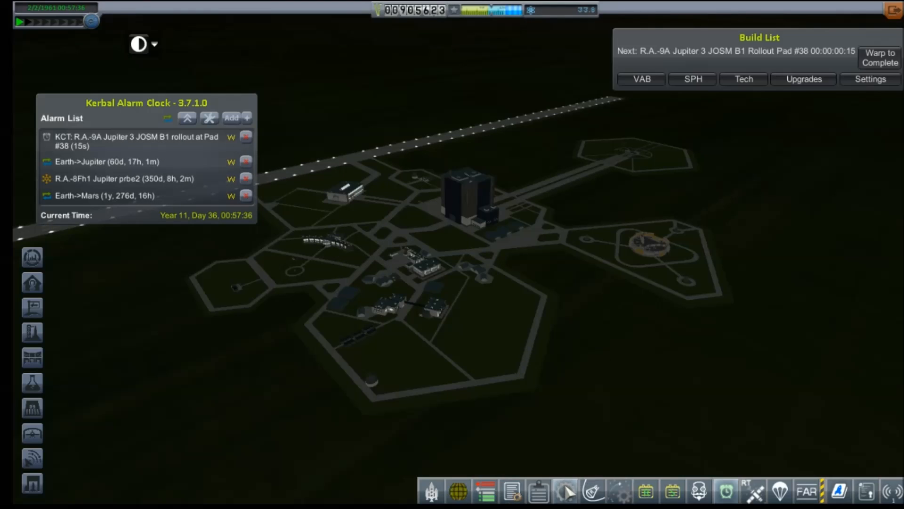
left_click(639, 79)
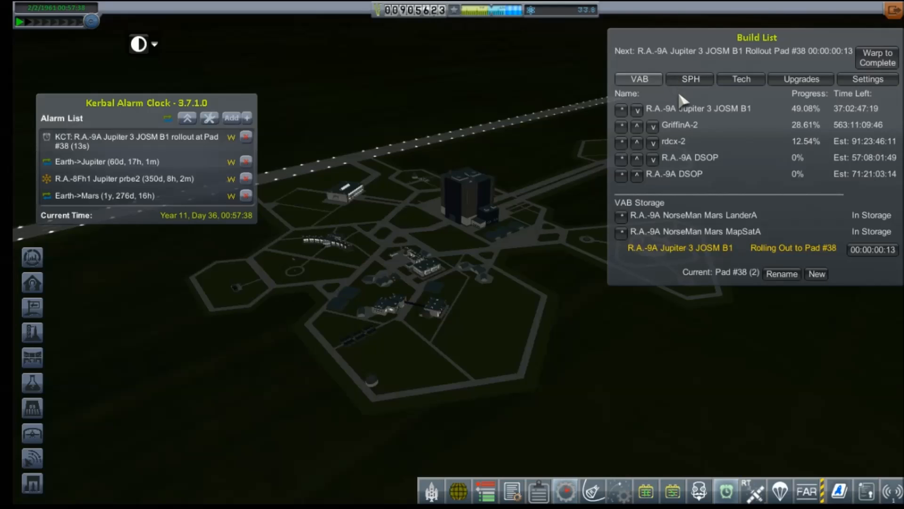
mouse_move(845, 118)
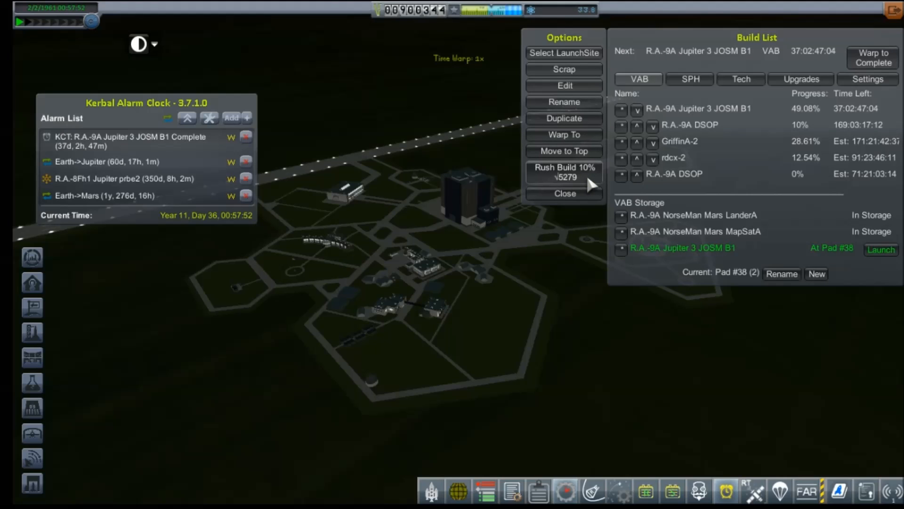
- Spend funds four times to rush the R.A.-9A DSOP build to 40.98%
left_click(564, 173)
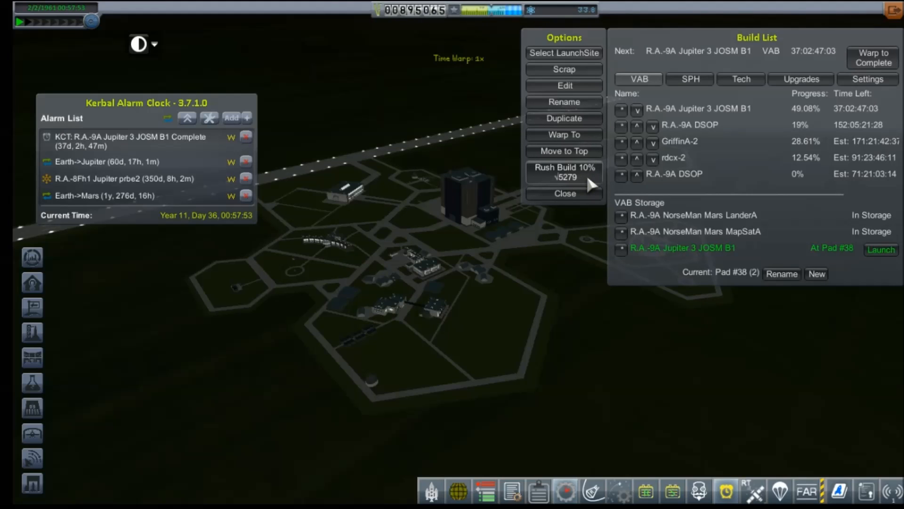
left_click(565, 172)
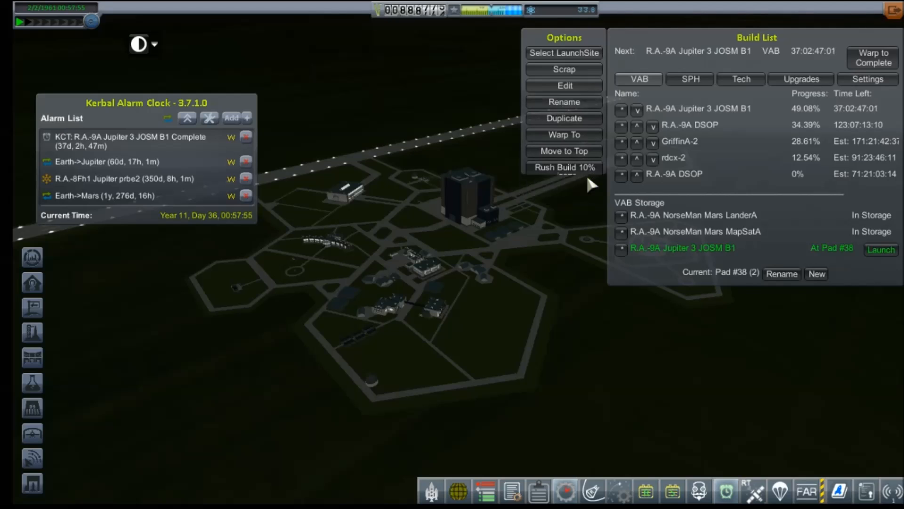
left_click(564, 167)
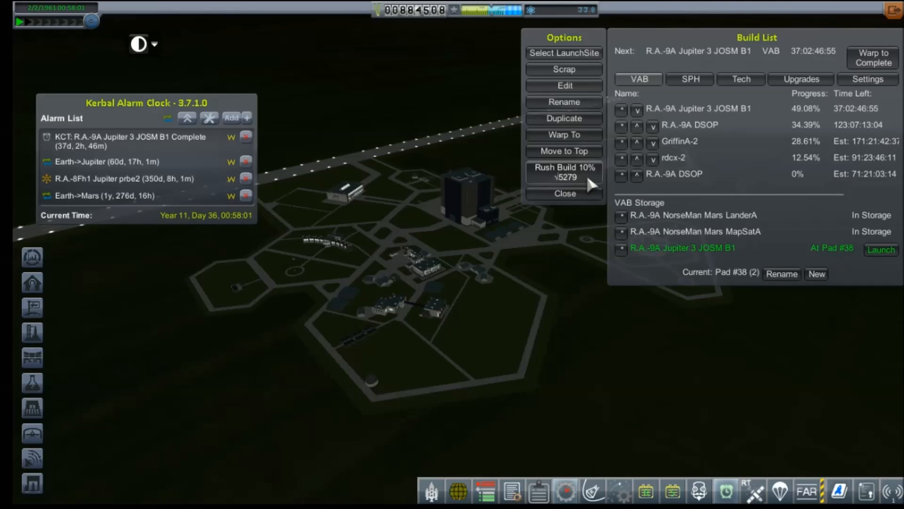
left_click(564, 172)
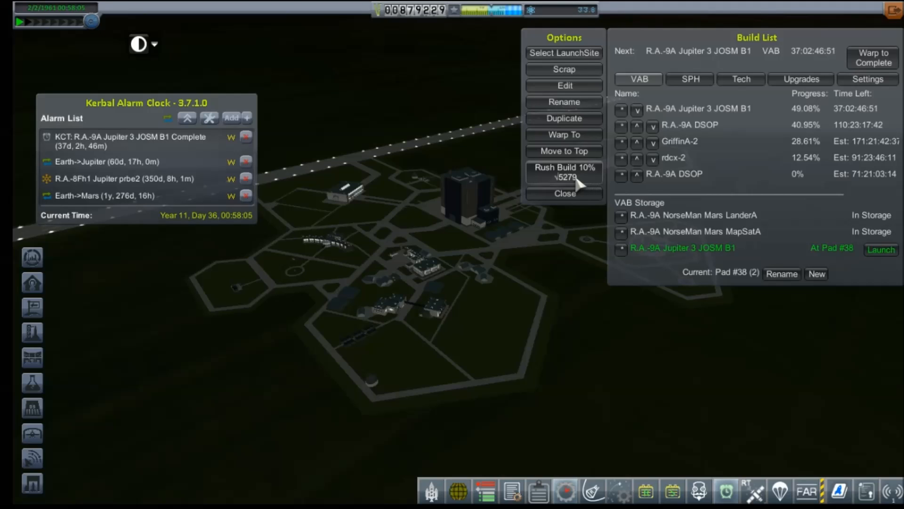
mouse_move(705, 113)
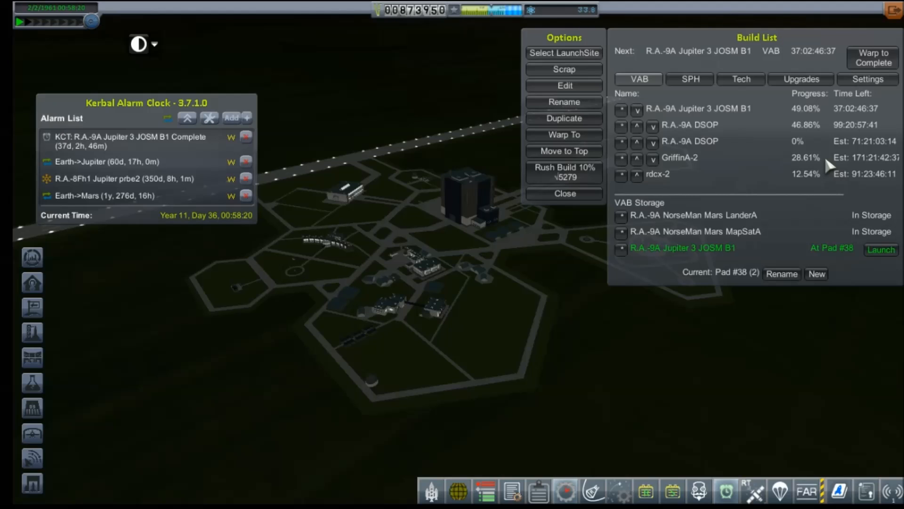
mouse_move(588, 207)
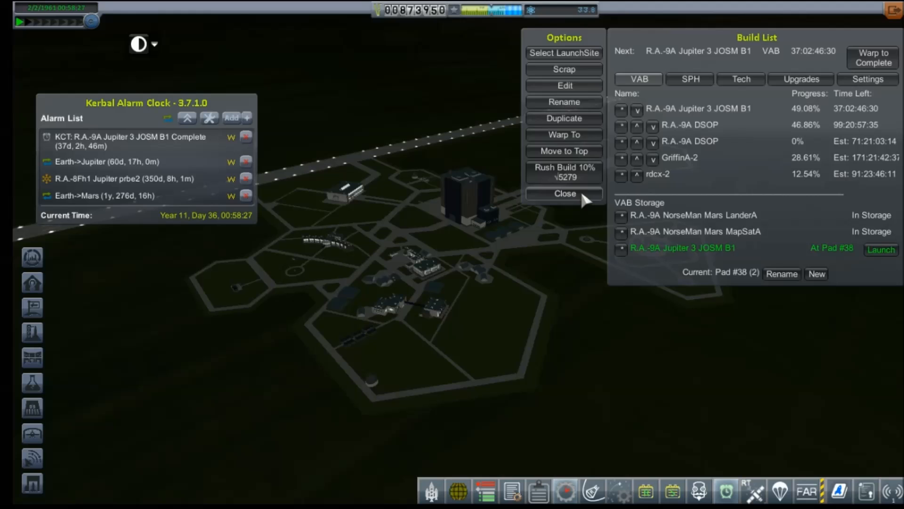
- Warp to build completions until Jupiter 3 JOSM B1 is stored and DSOP reaches 99.96%
left_click(564, 193)
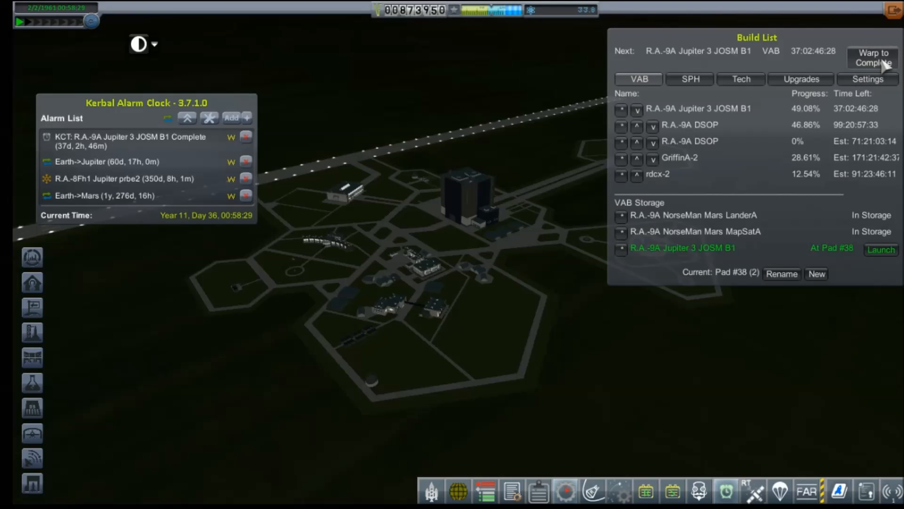
left_click(871, 57)
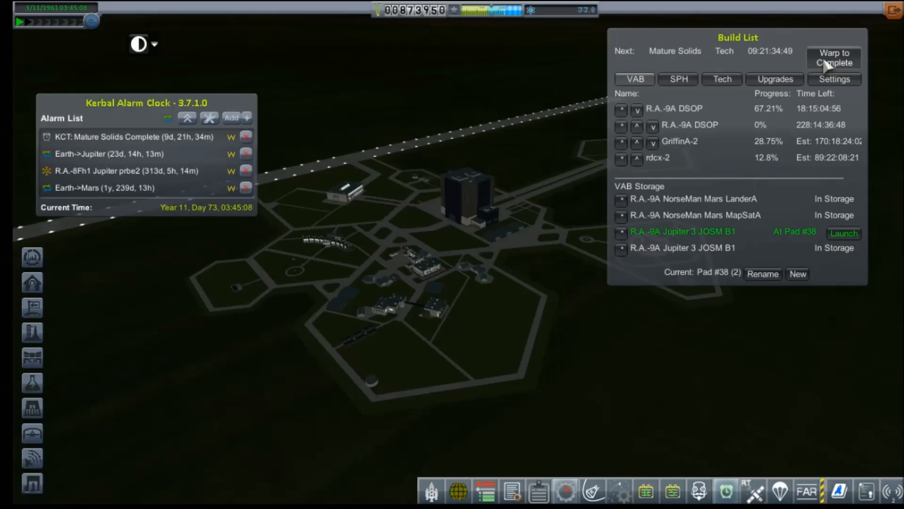
left_click(833, 58)
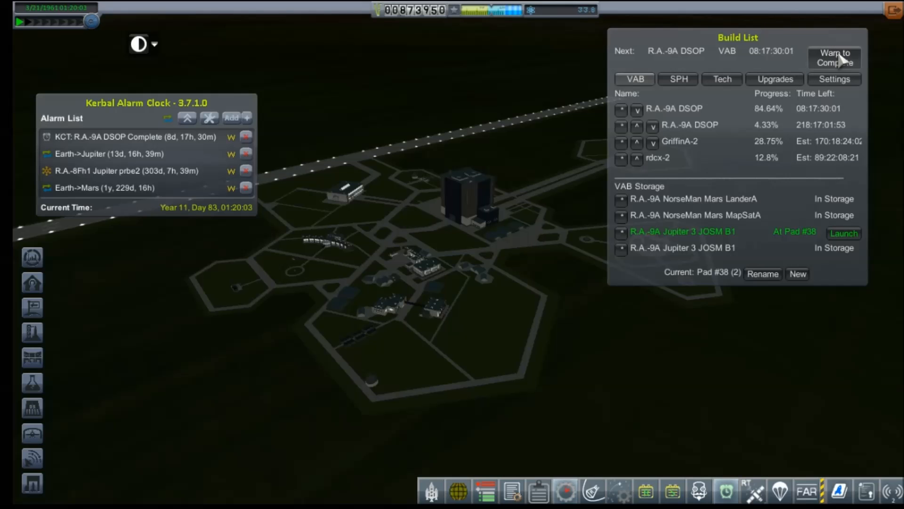
left_click(834, 57)
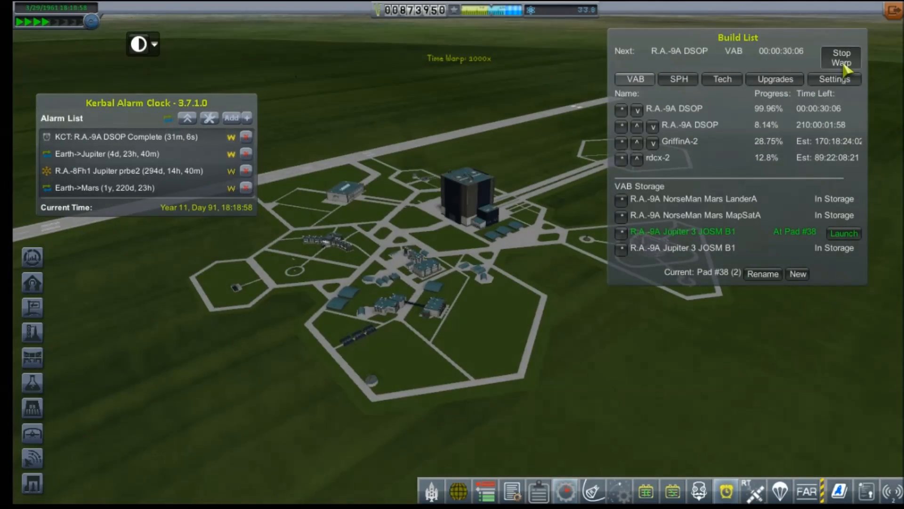
- Stop warp and launch R.A.-9A Jupiter 3 JOSM B1 from Pad #38
left_click(840, 57)
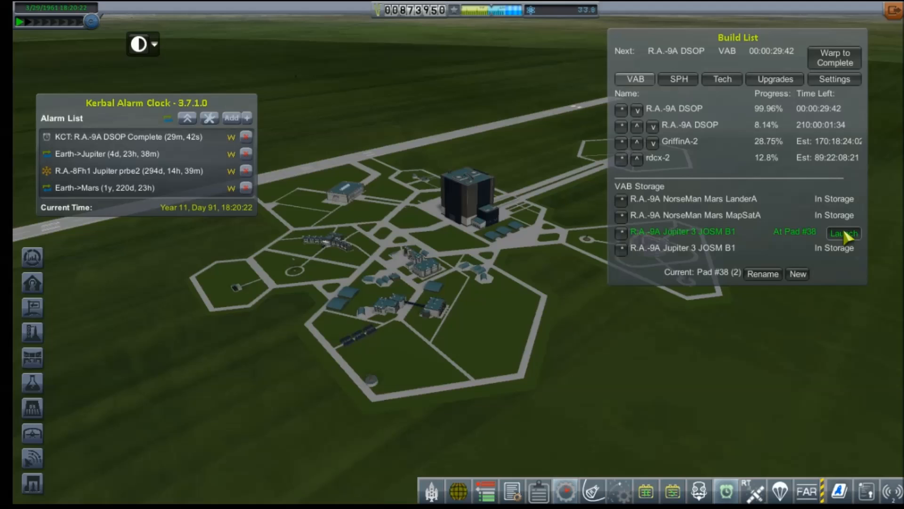
left_click(842, 233)
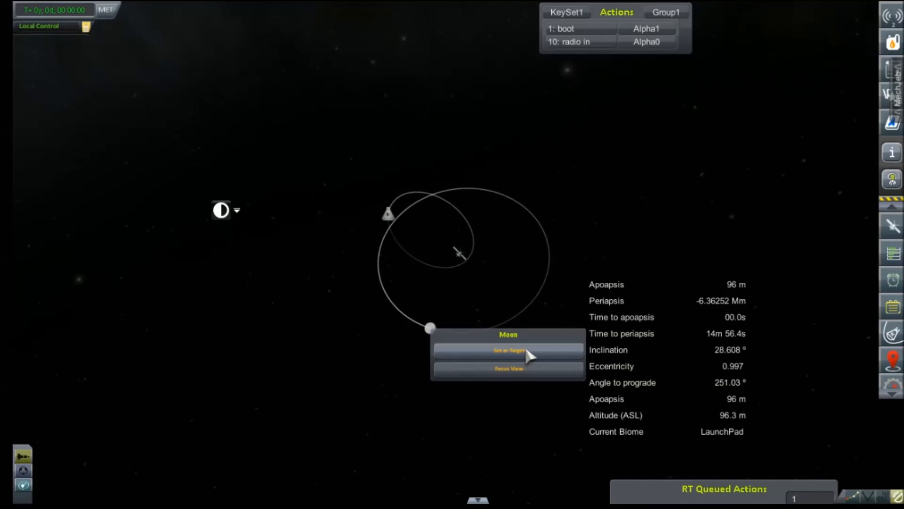
- Target the Moon, enable the MechJeb Rendezvous Planner, warp, and delete the DSOP-complete alarm
left_click(507, 350)
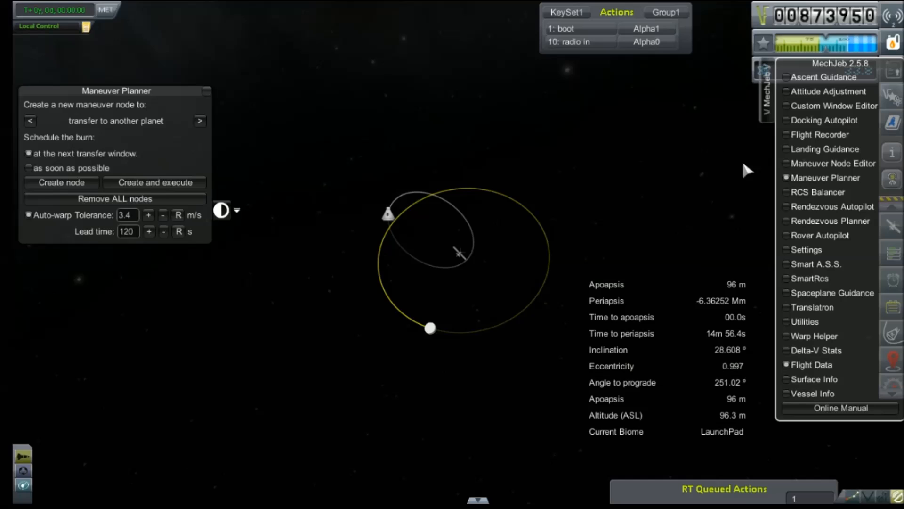
left_click(830, 221)
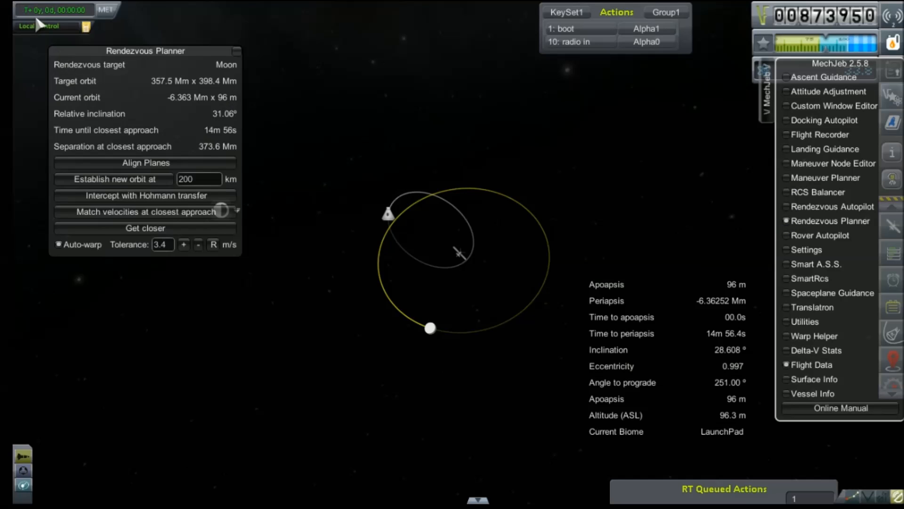
left_click(27, 10)
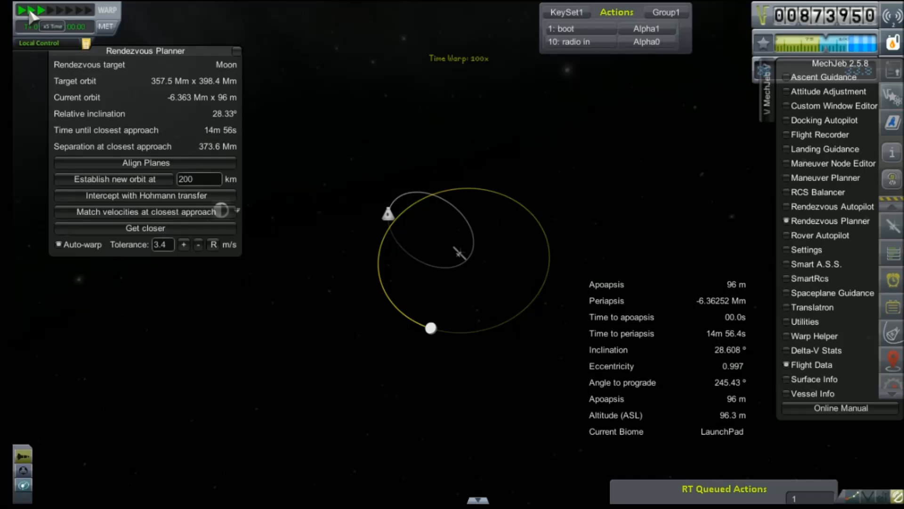
left_click(28, 10)
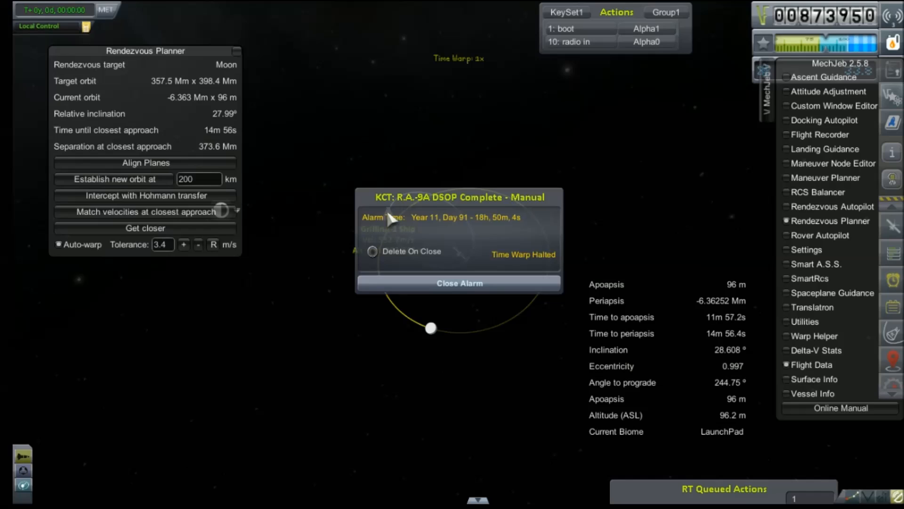
left_click(372, 251)
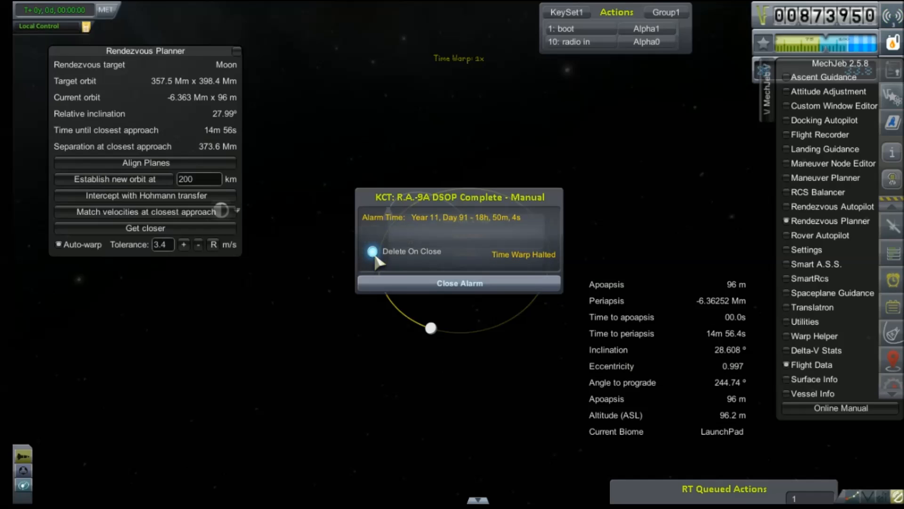
left_click(458, 282)
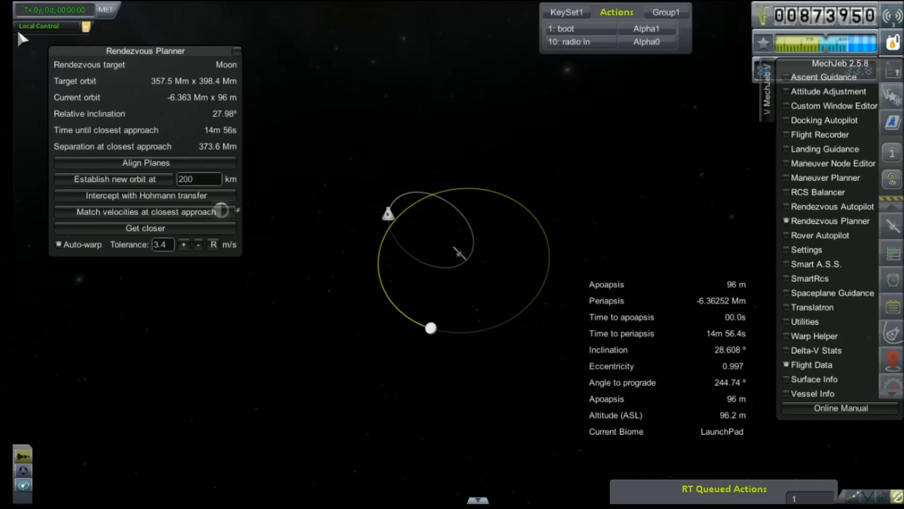
- Warp until relative inclination to the Moon falls to about 0.28°, then return to 1x
left_click(39, 9)
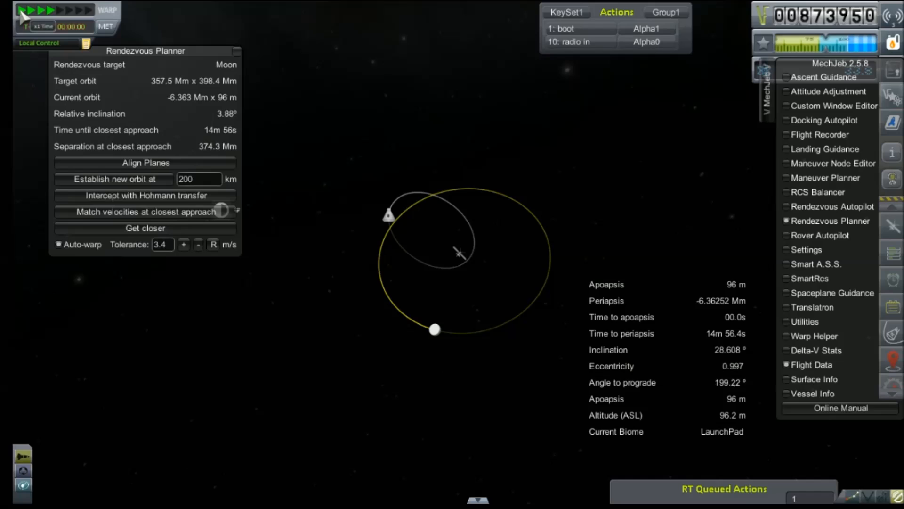
left_click(39, 10)
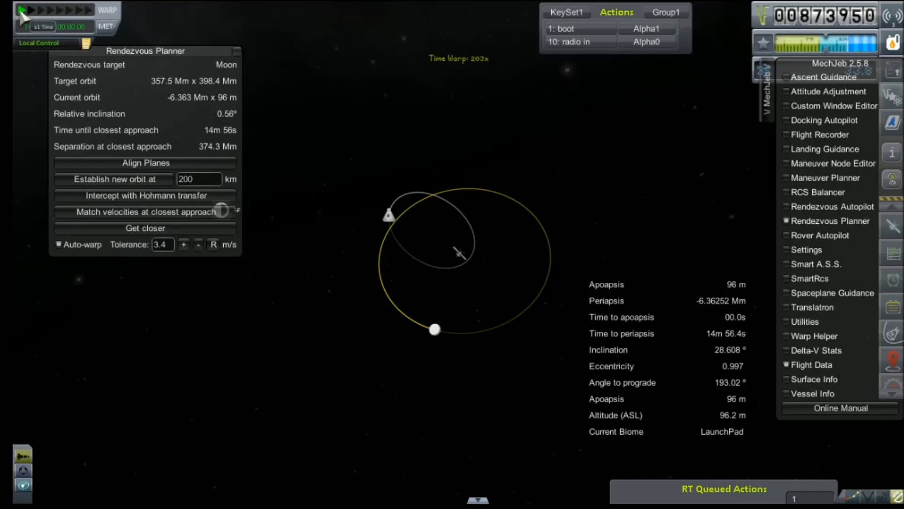
left_click(22, 10)
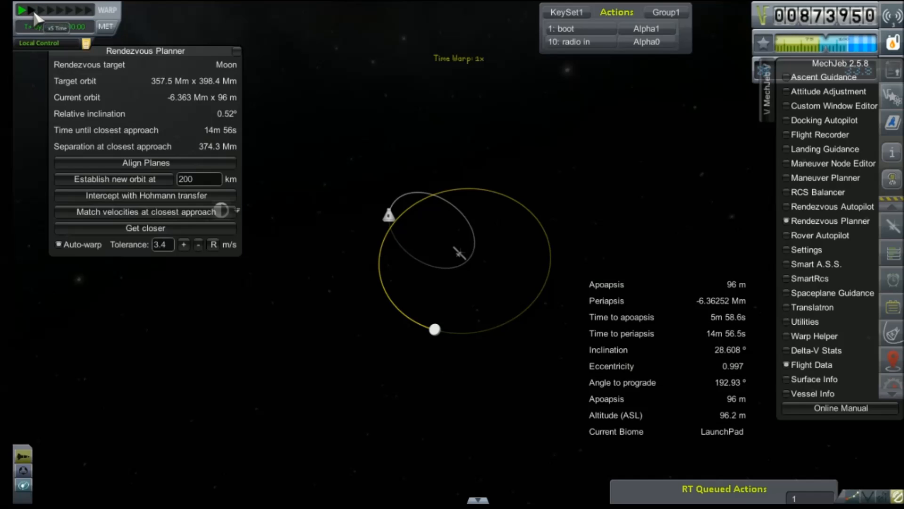
left_click(36, 10)
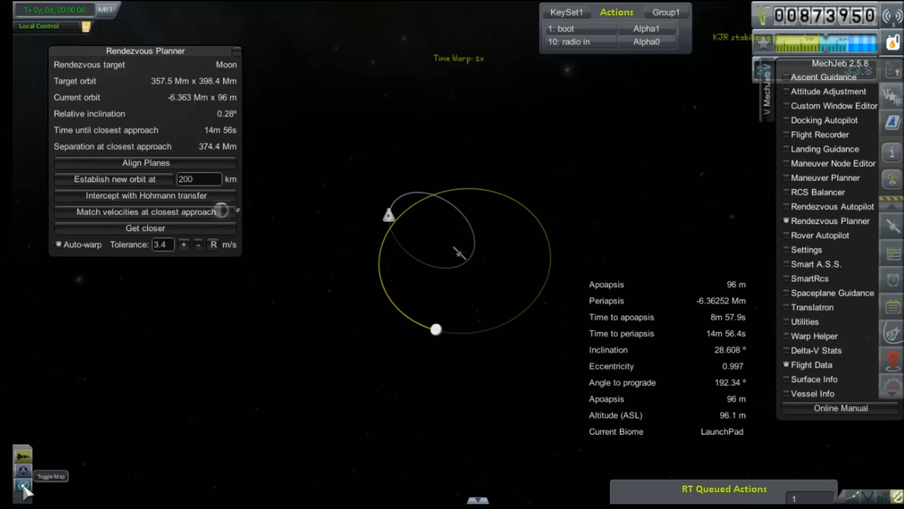
- Exit the map view back to the rocket in its 148 × 365 km orbit
left_click(23, 487)
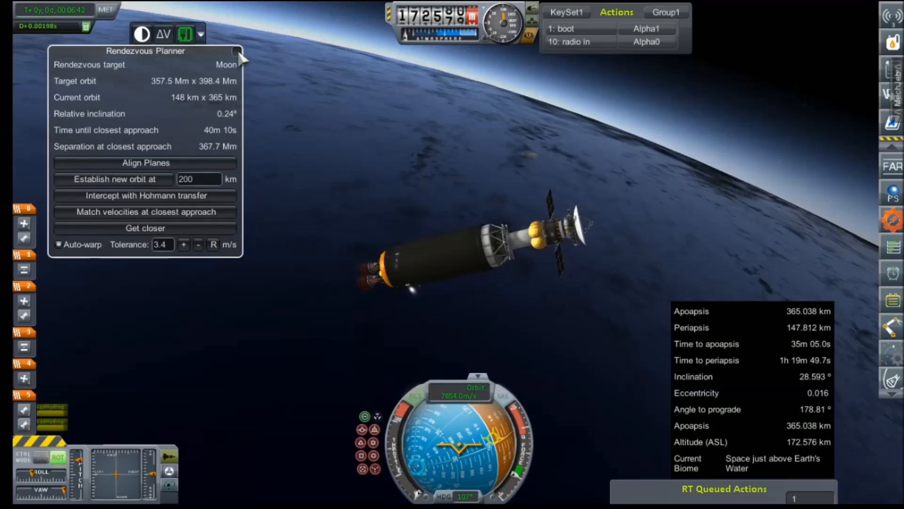
- Close the MechJeb Rendezvous Planner window
left_click(164, 34)
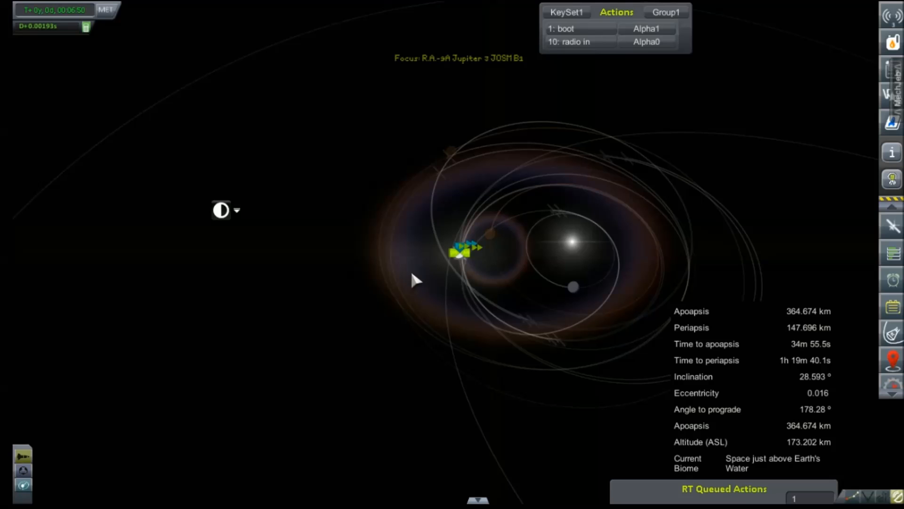
- Zoom out, set Jupiter as the target, and open the MechJeb Maneuver Planner
scroll("down", 3)
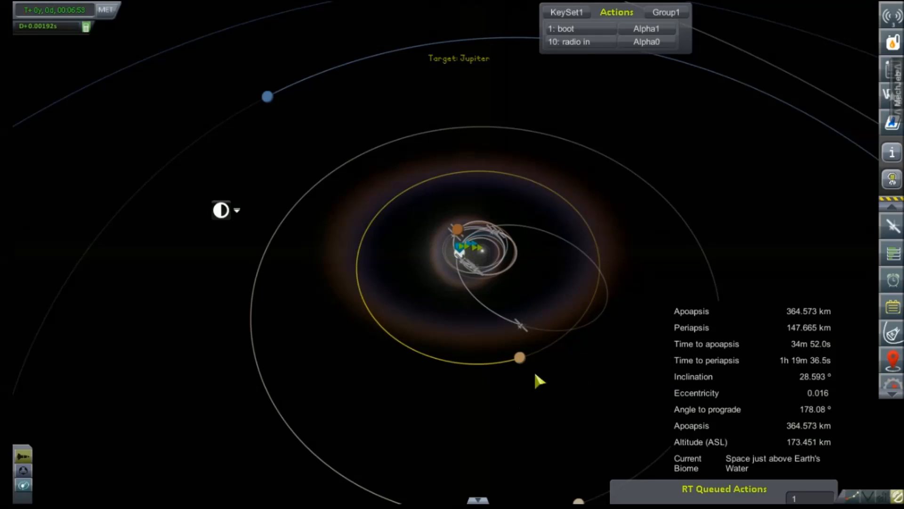
left_click(891, 41)
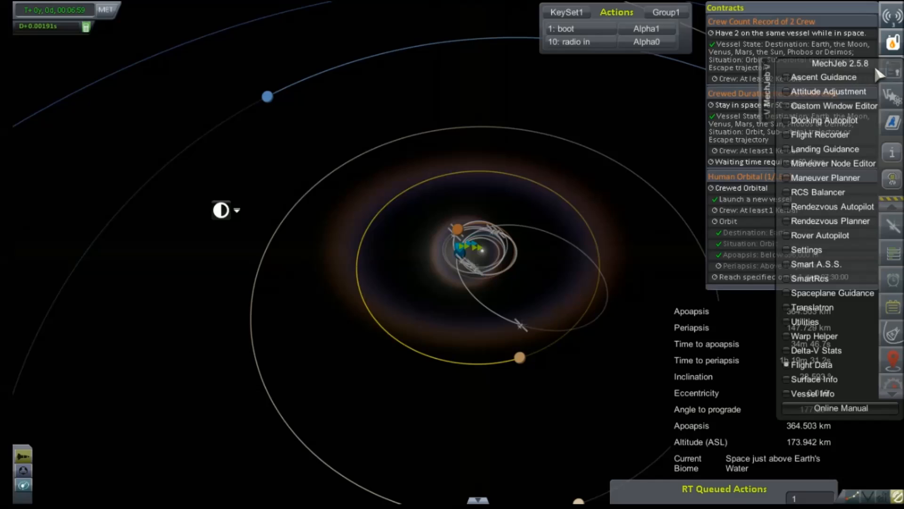
left_click(824, 76)
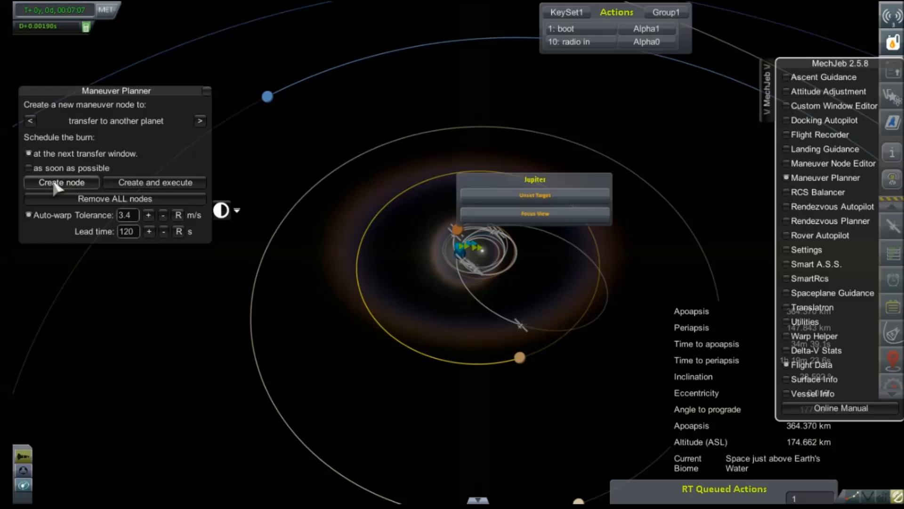
- Switch the Jupiter transfer from next window to 'as soon as possible' and create the node
left_click(59, 182)
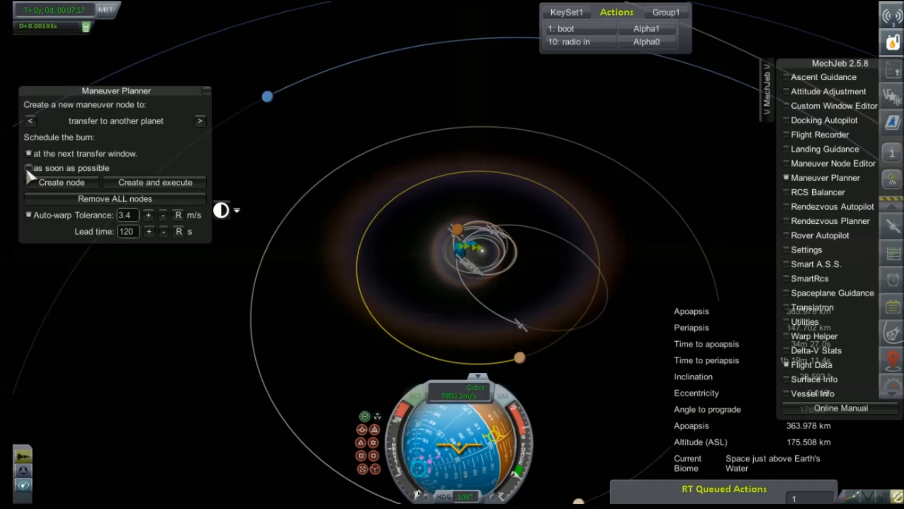
left_click(29, 168)
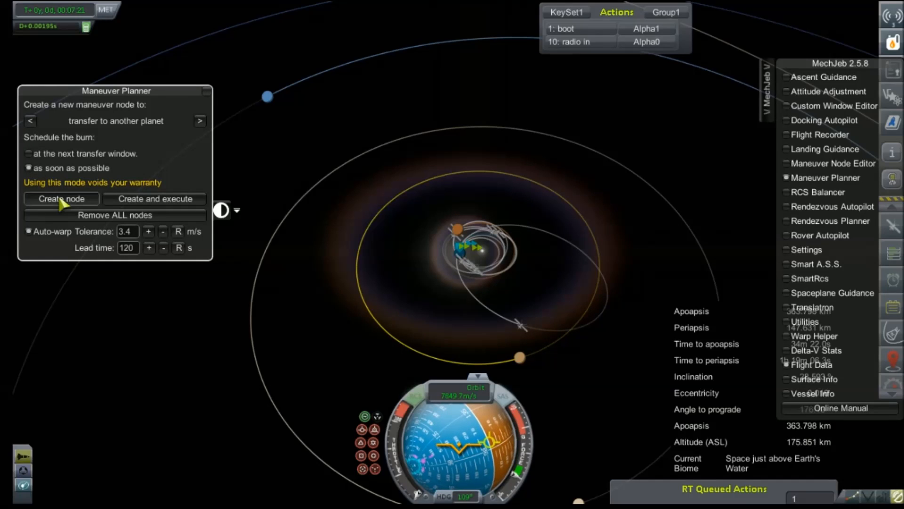
left_click(61, 198)
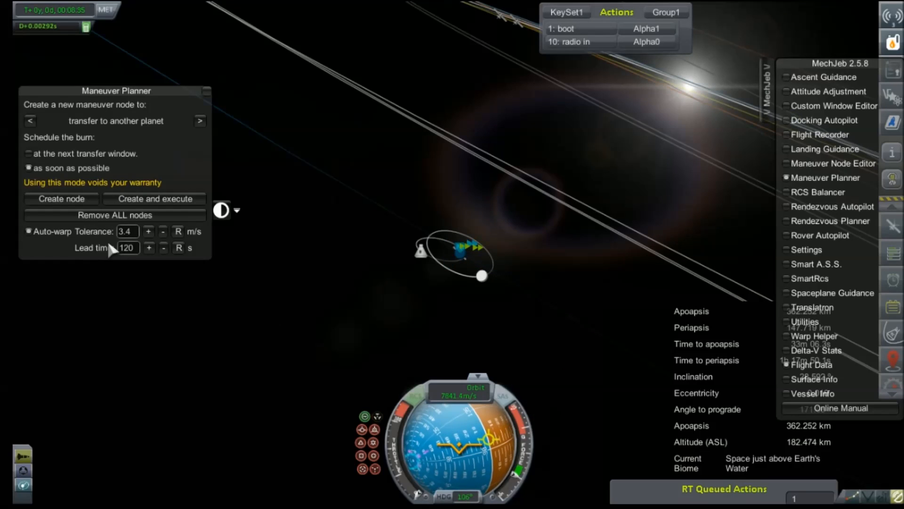
- Create the roughly 6301 m/s Jupiter transfer node, burn about 13 minutes away
left_click(61, 199)
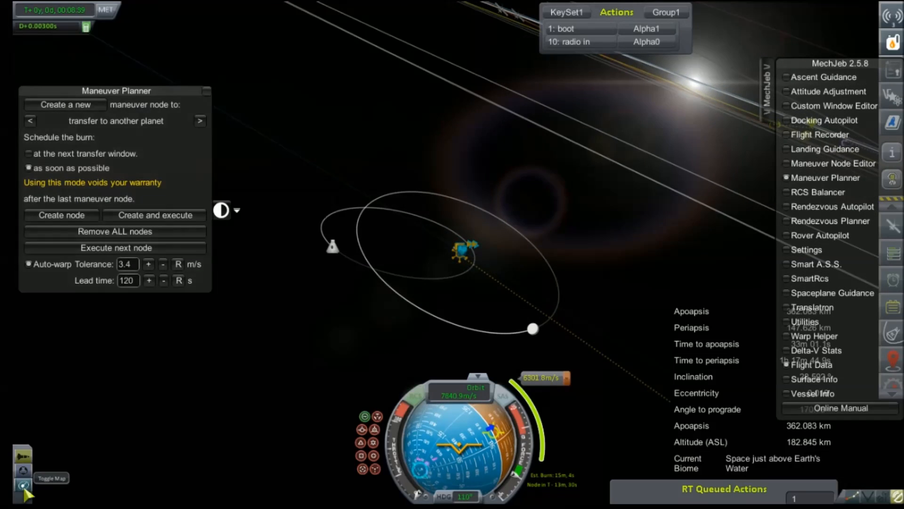
left_click(50, 478)
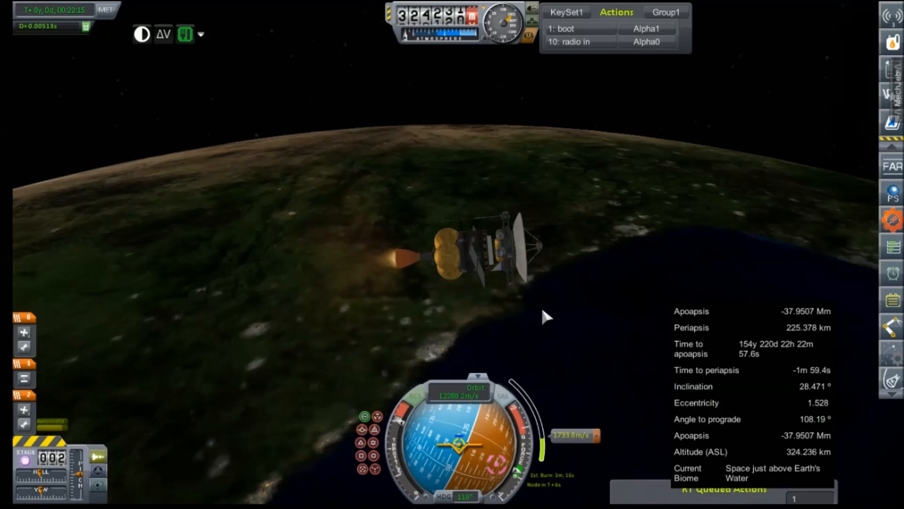
mouse_move(470, 344)
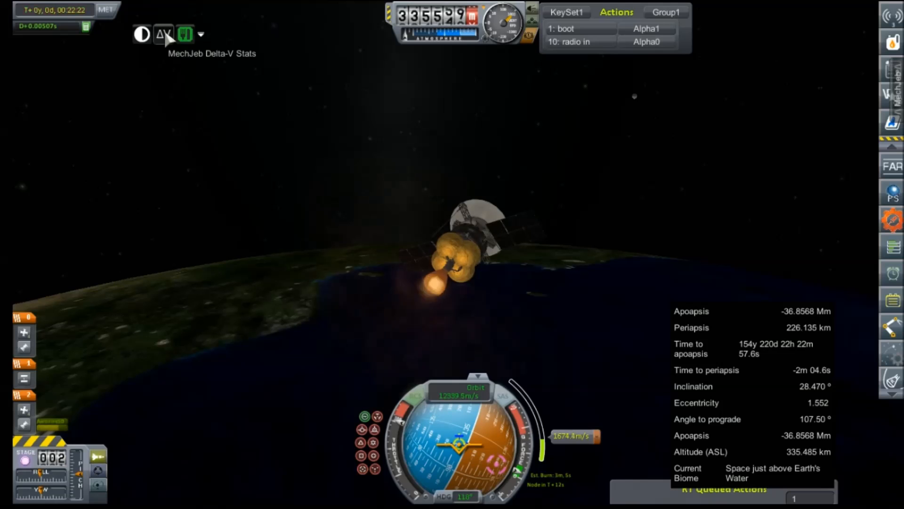
left_click(164, 34)
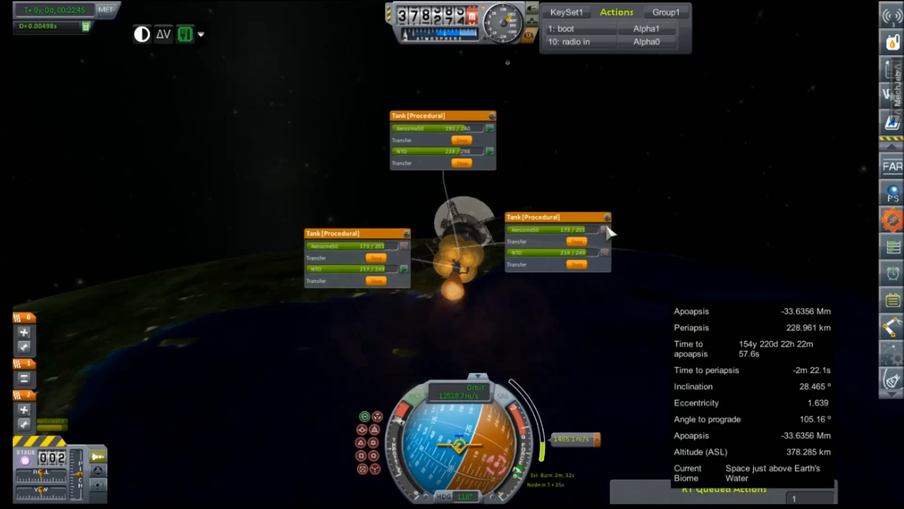
mouse_move(383, 300)
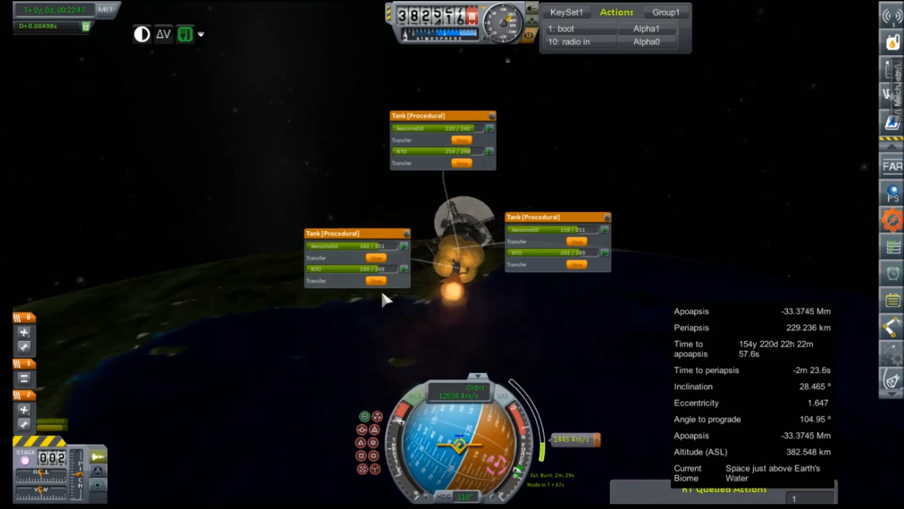
- Open a procedural tank's part window to show its fuel transfer options
left_click(462, 139)
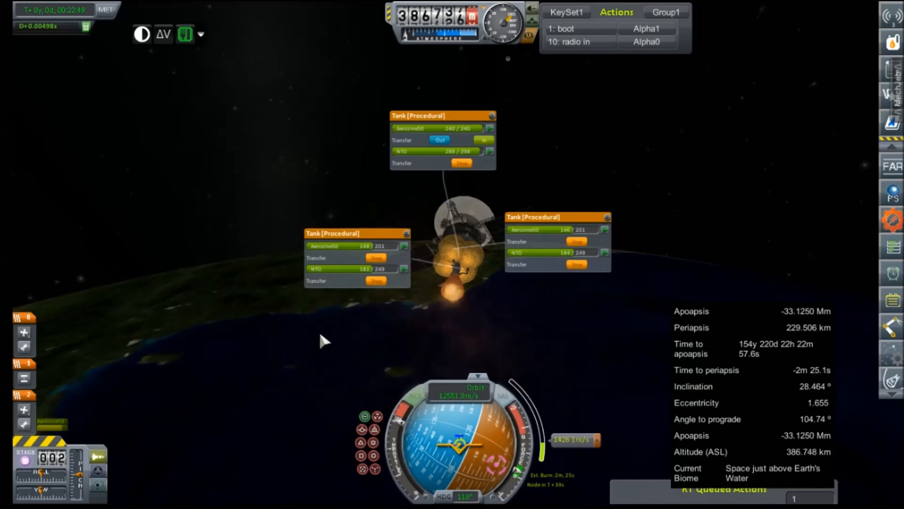